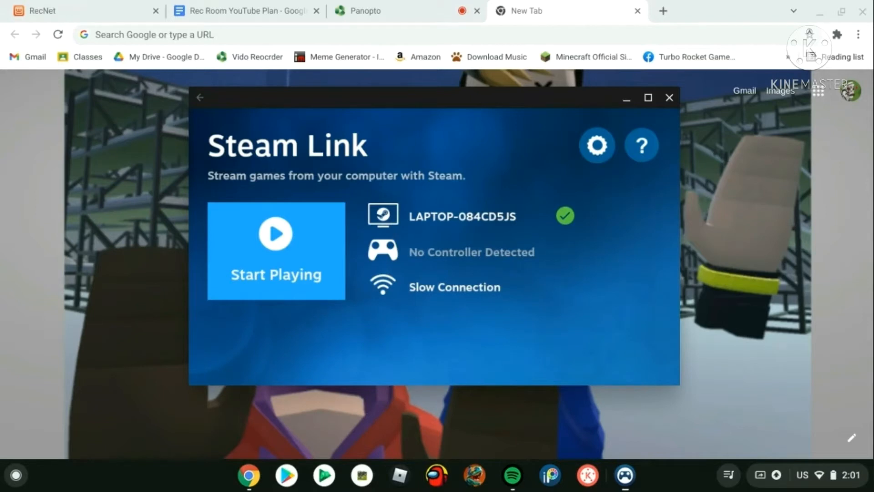
mouse_move(264, 303)
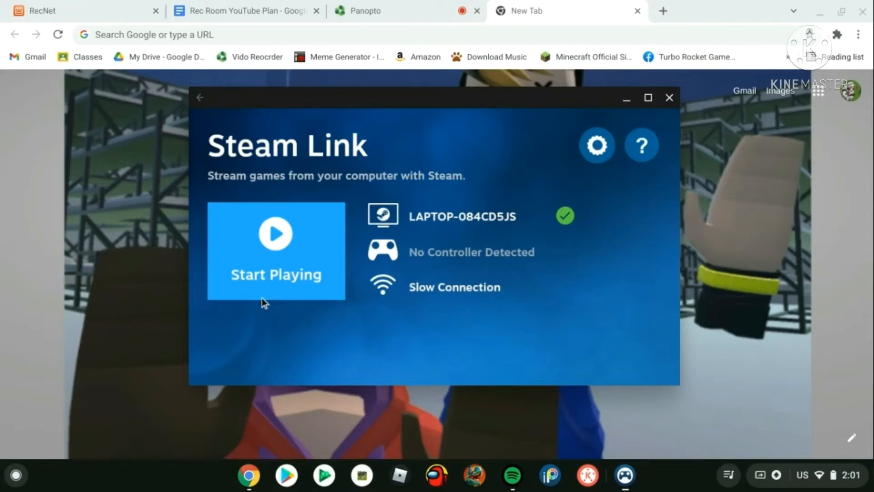
mouse_move(343, 350)
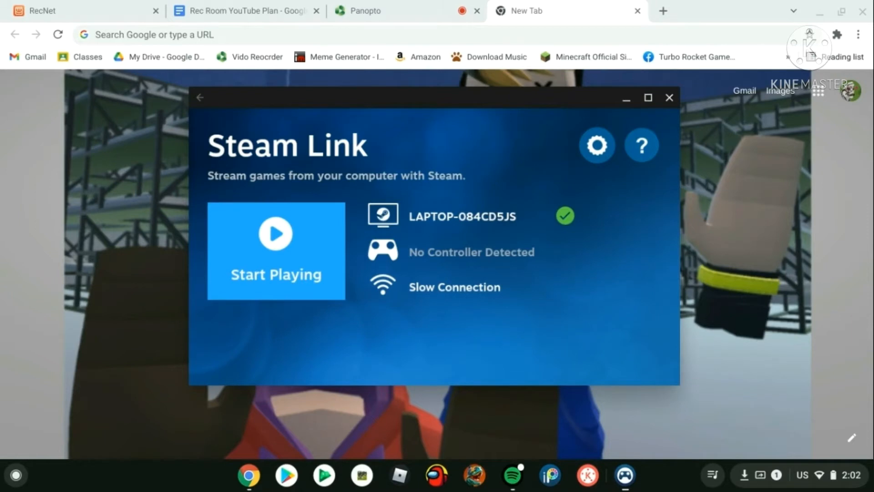
mouse_move(522, 186)
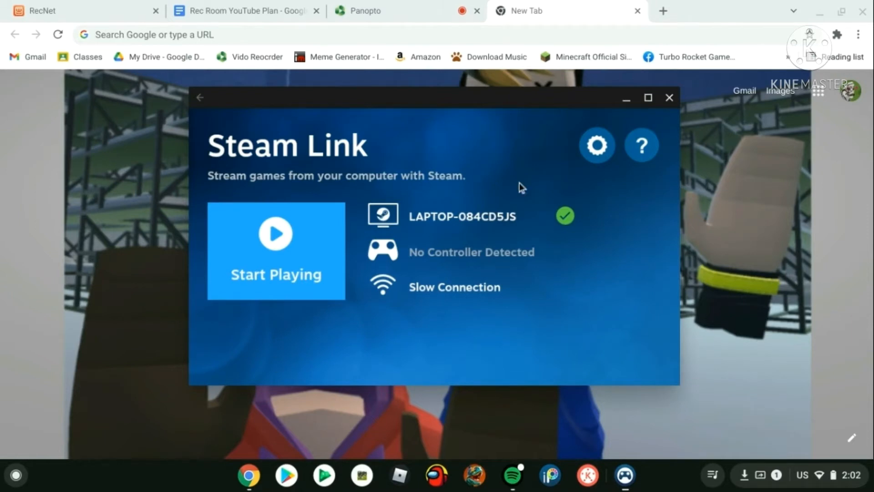
mouse_move(363, 338)
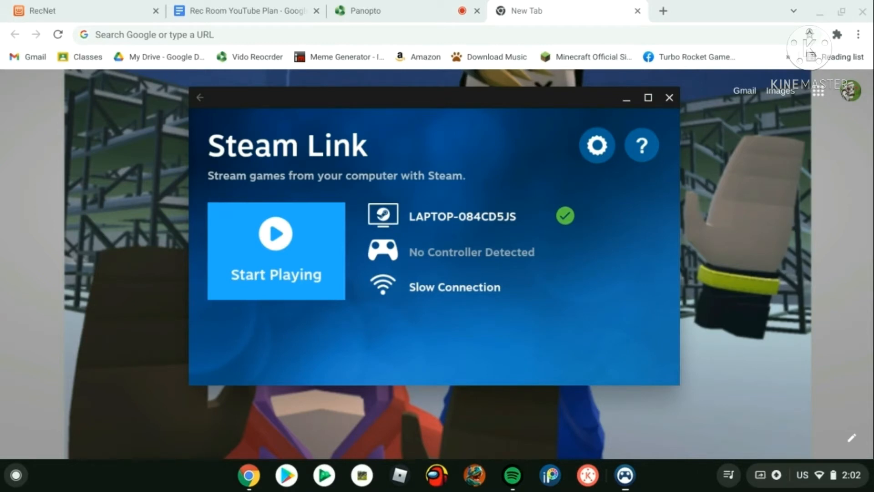
mouse_move(406, 219)
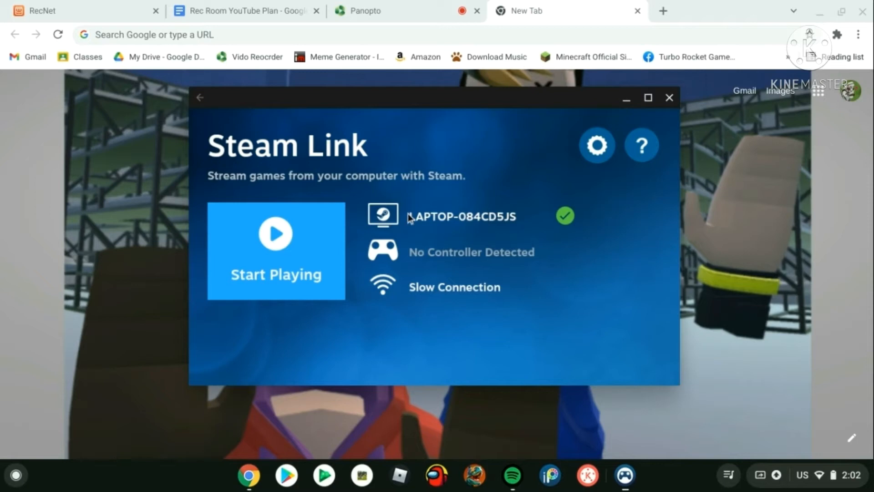
mouse_move(345, 363)
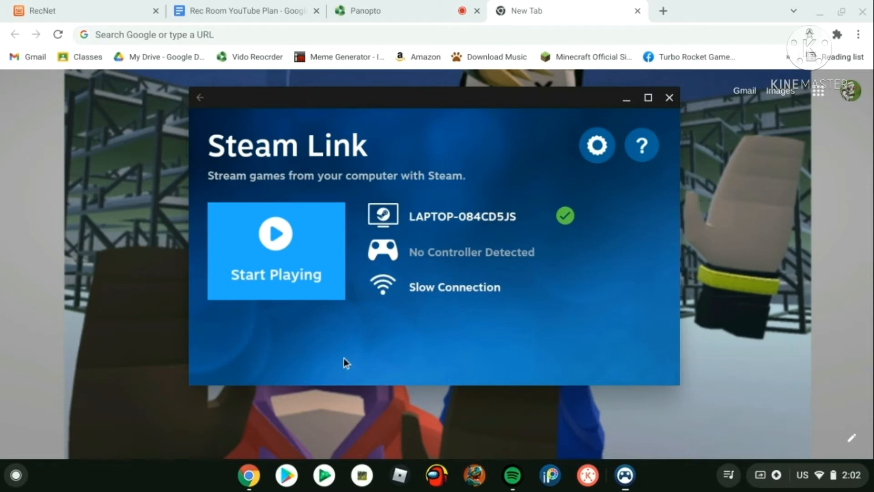
Search the Play Store for 'steam link', view its listing, then close the store.
click(285, 474)
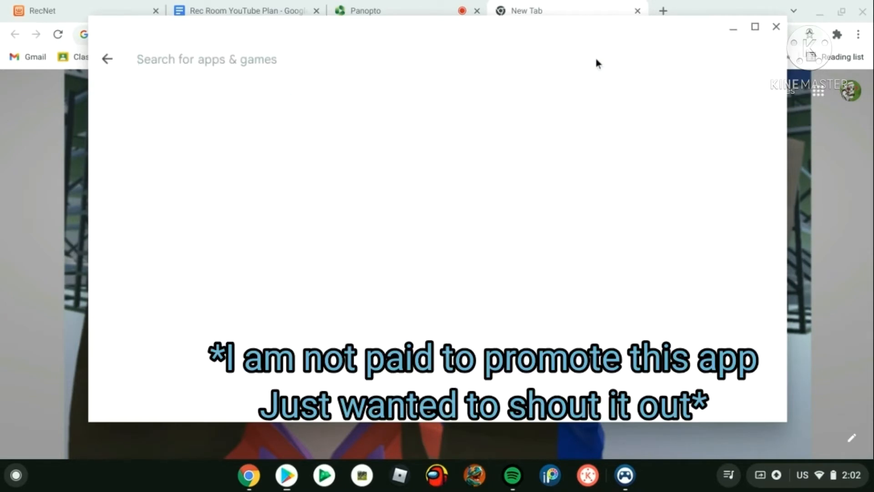
text(steam link)
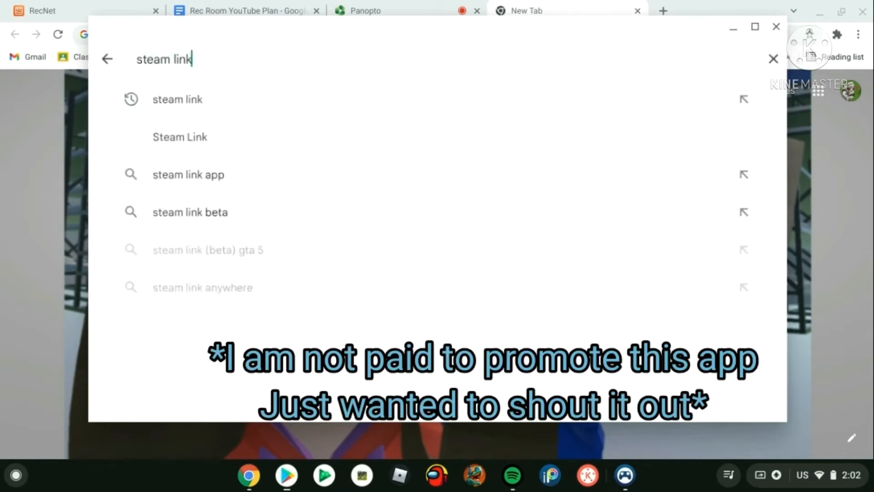
click(179, 136)
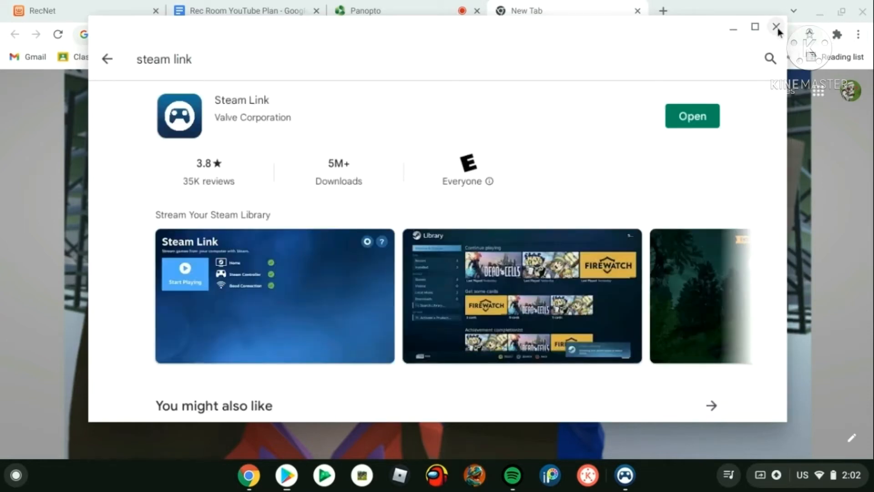
click(691, 116)
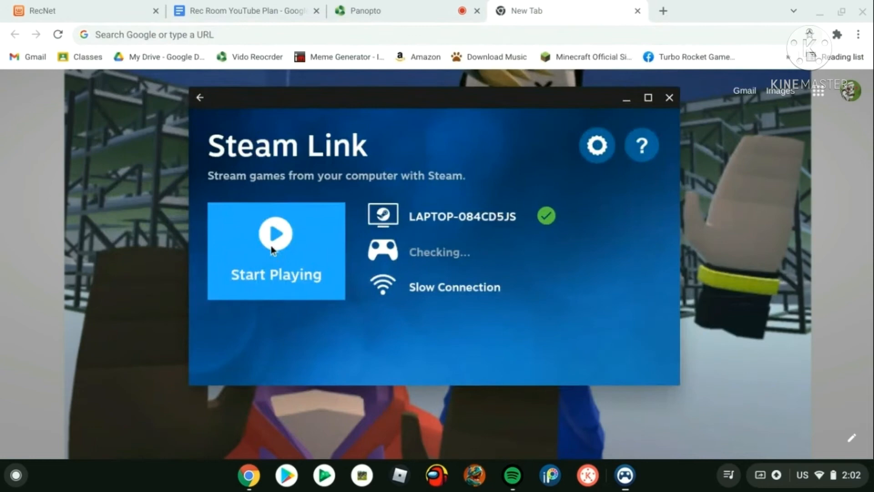
Start streaming from the connected laptop to load the remote Steam library.
click(275, 250)
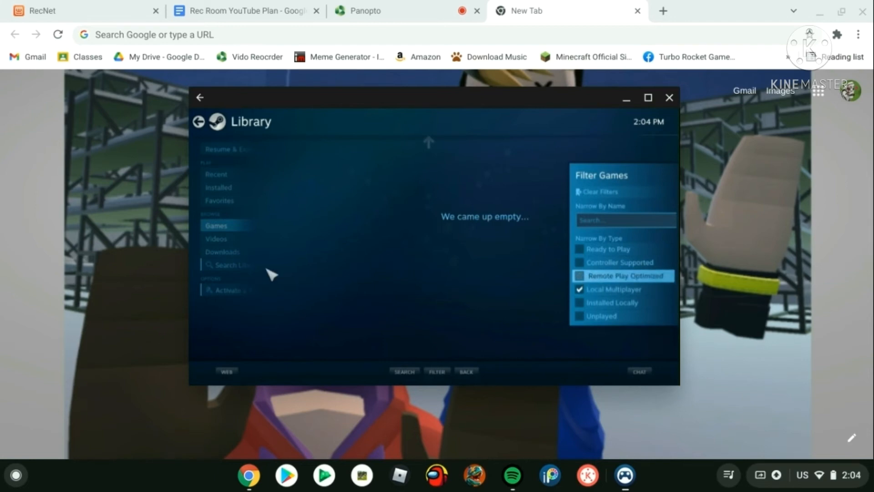
Open Search Library from the sidebar and search for 'rec room'.
click(222, 251)
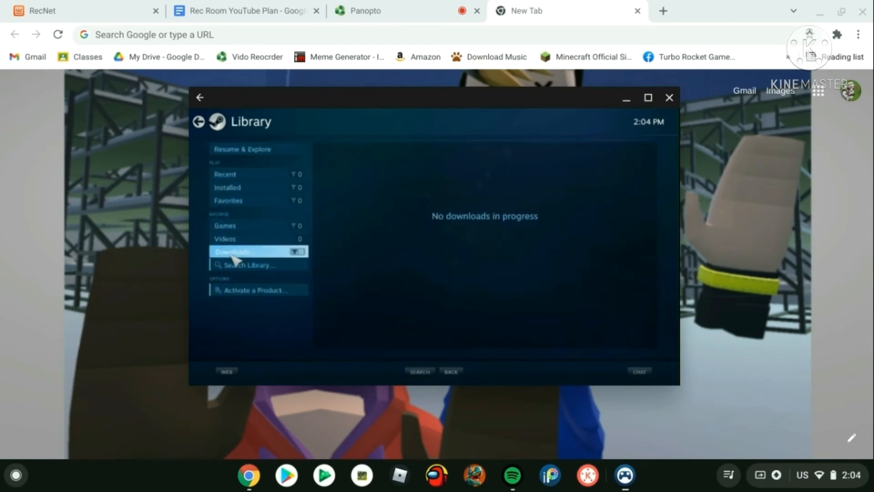
mouse_move(250, 265)
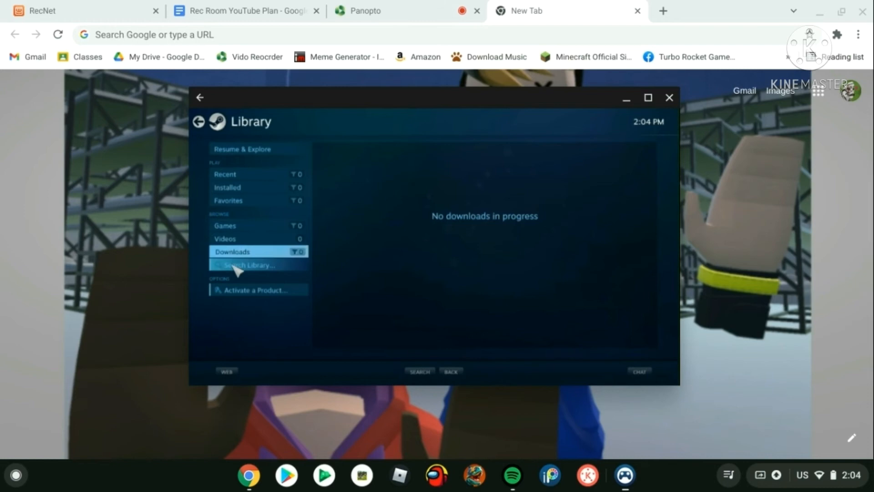
click(251, 264)
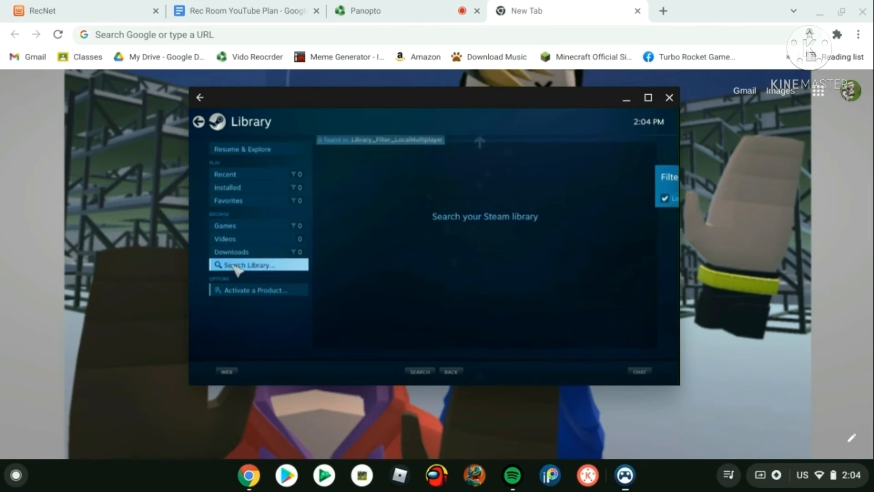
click(250, 264)
text(rec room)
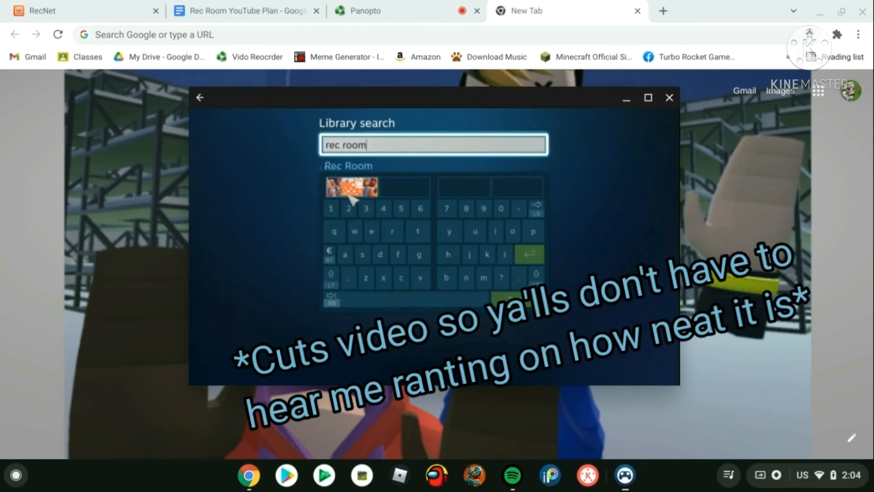
Open Rec Room's page, press Play and pick the Steam VR Mode launch option.
click(350, 186)
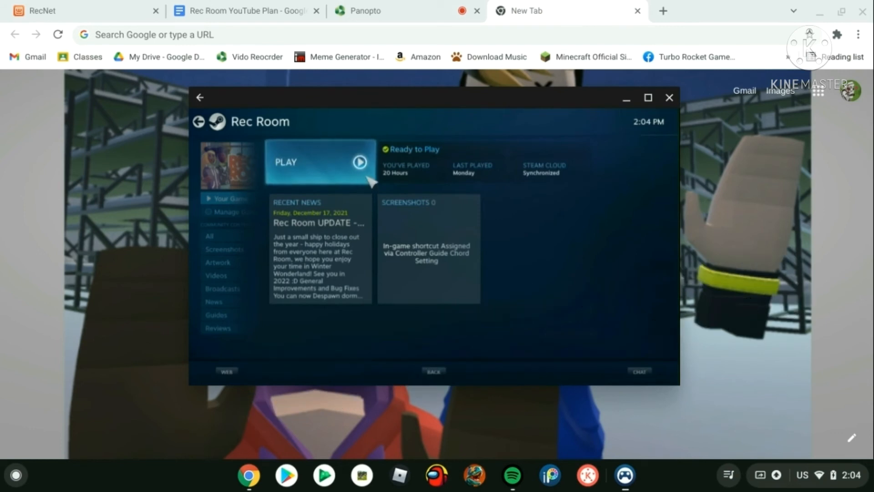
click(639, 370)
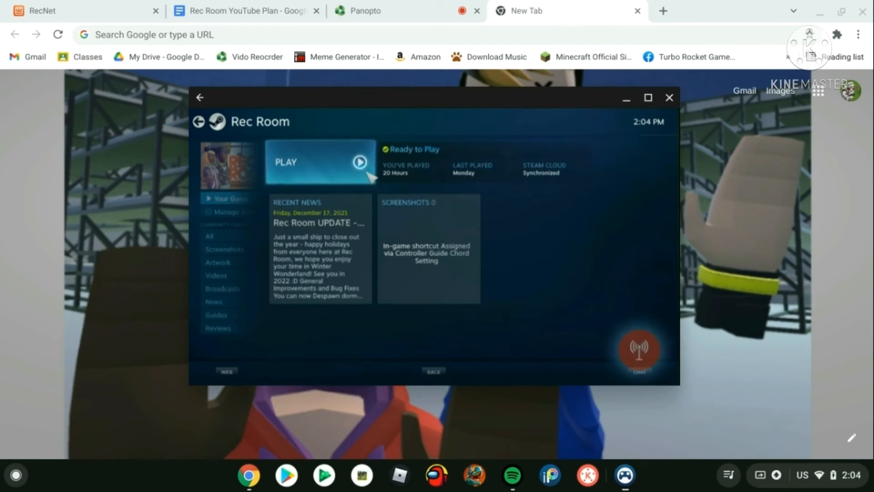
click(312, 161)
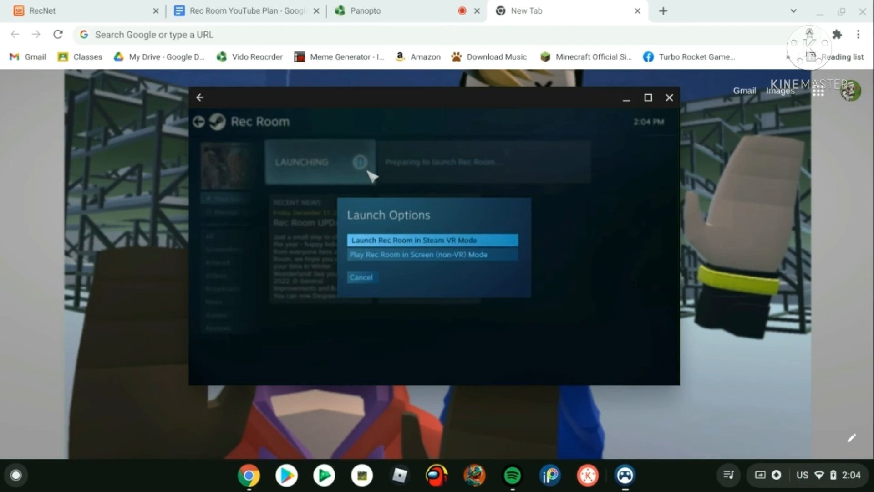
click(432, 240)
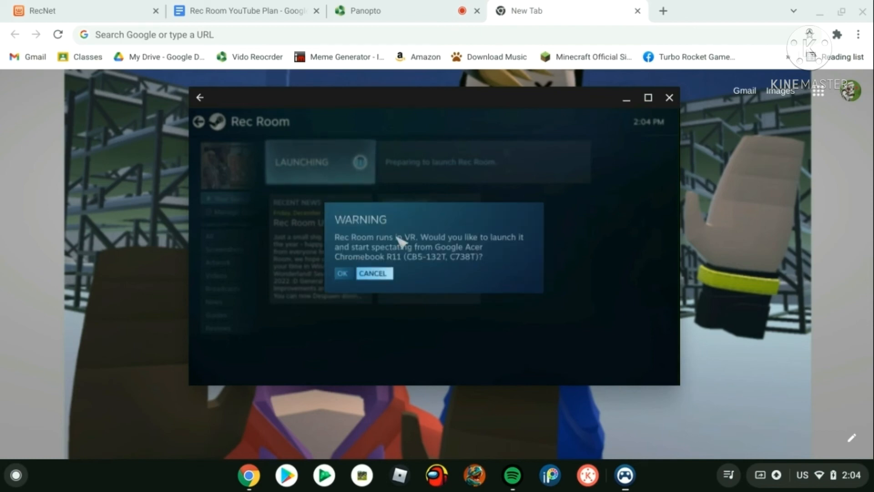
mouse_move(419, 275)
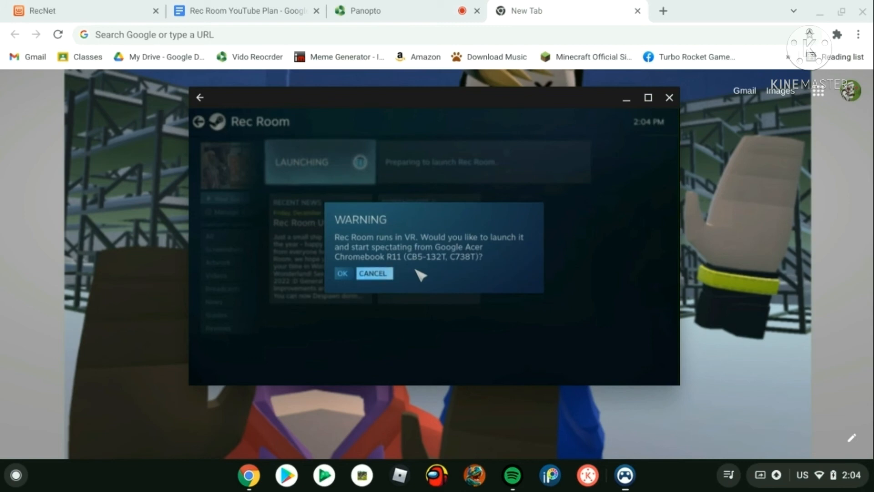
Accept the spectating warning so Rec Room starts loading on the host PC.
click(342, 273)
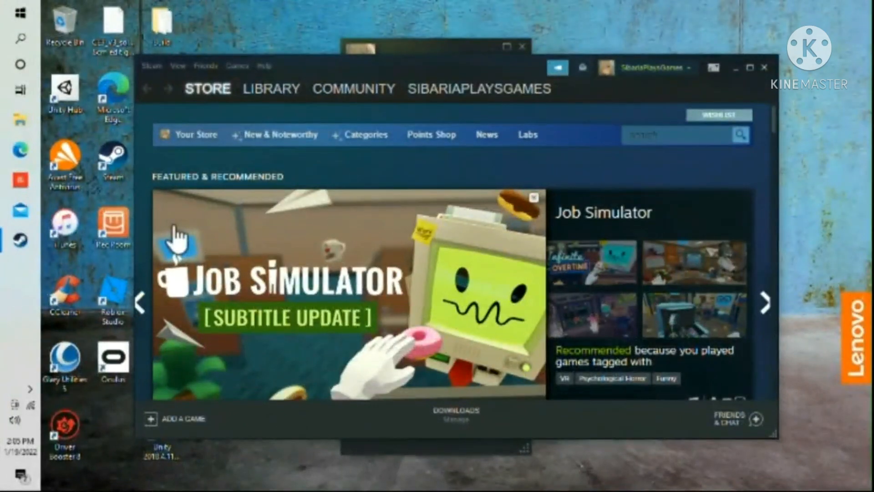
click(765, 301)
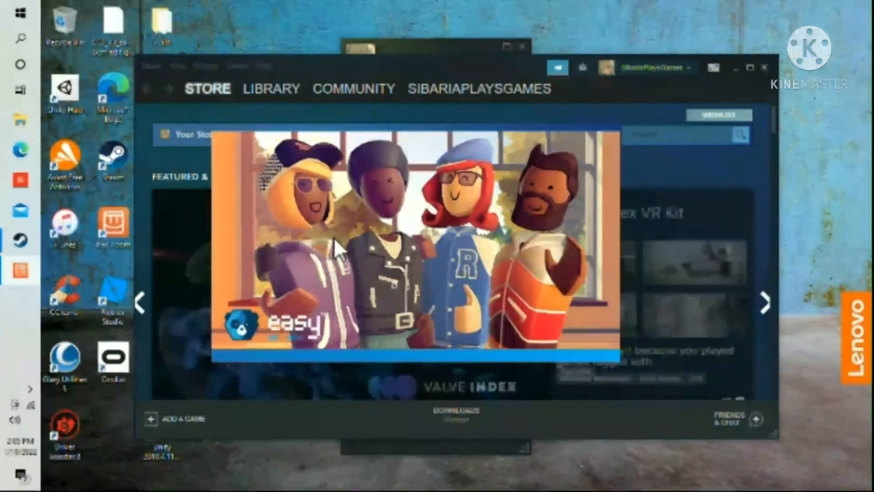